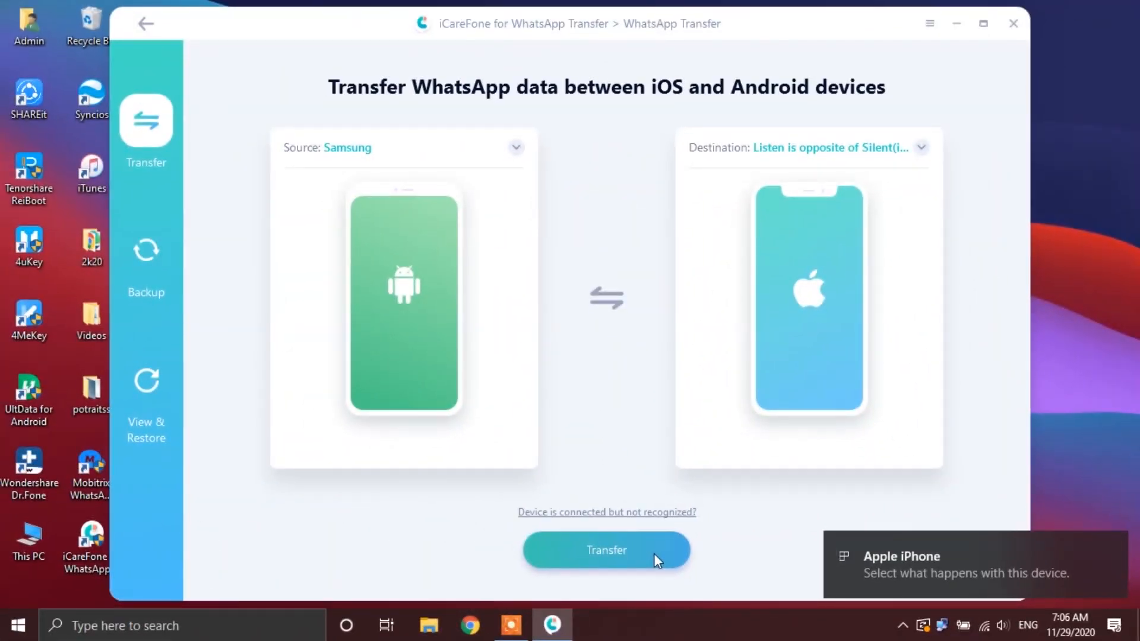
Start the Samsung-to-iPhone WhatsApp transfer, bringing up the Samsung USB debugging instructions.
left_click(606, 550)
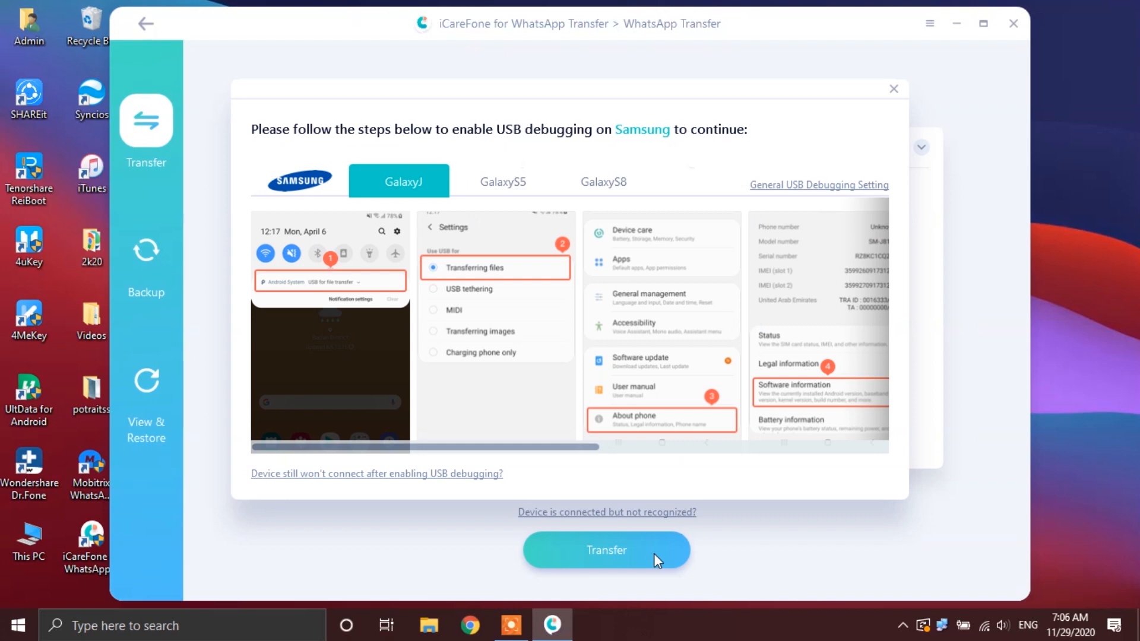